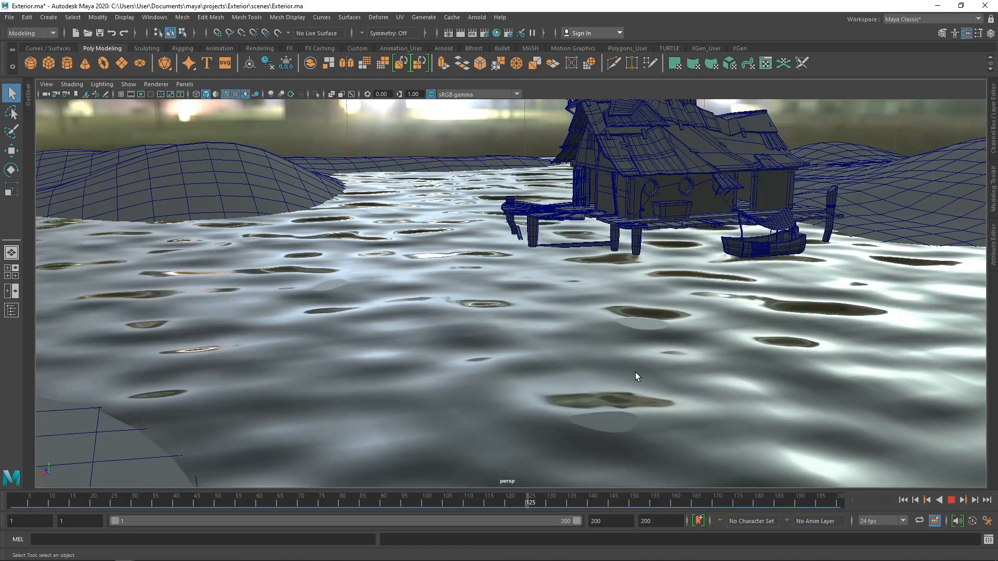
- Preview the animation, then create a 100×100 poly plane with 10×10 subdivisions
{"action": "left_click", "coordinate": [963, 499]}
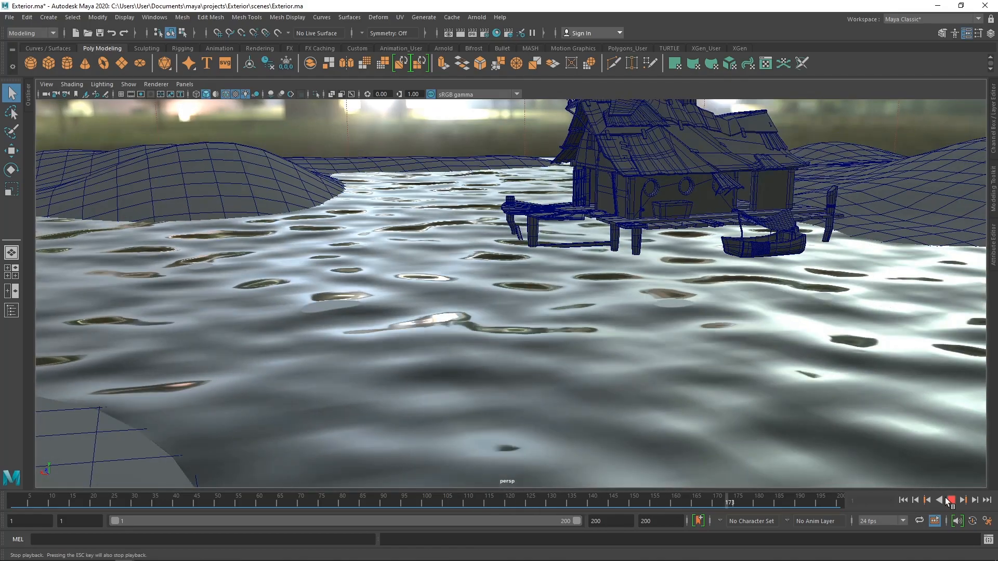
{"action": "left_click", "coordinate": [953, 499]}
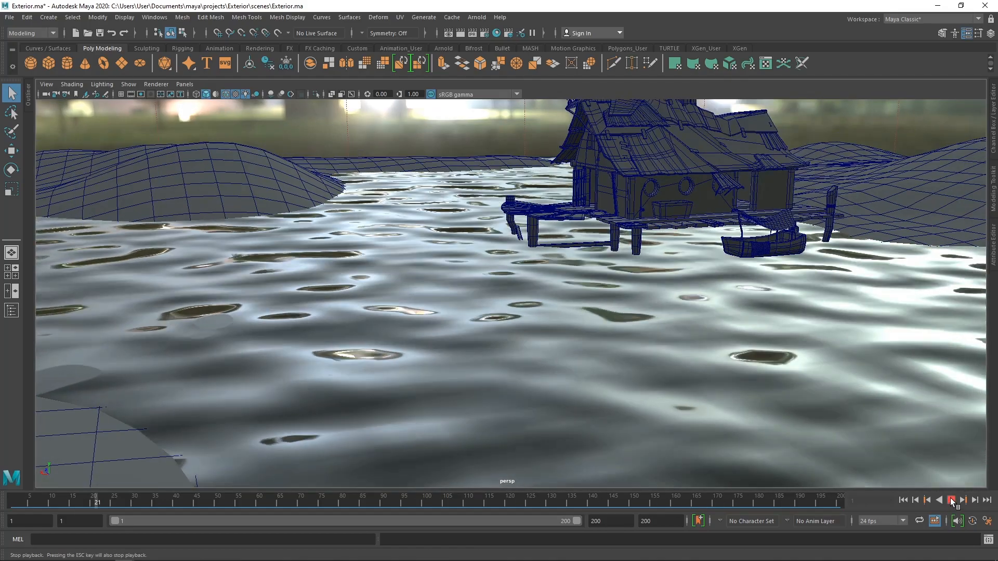
{"action": "left_click", "coordinate": [952, 499]}
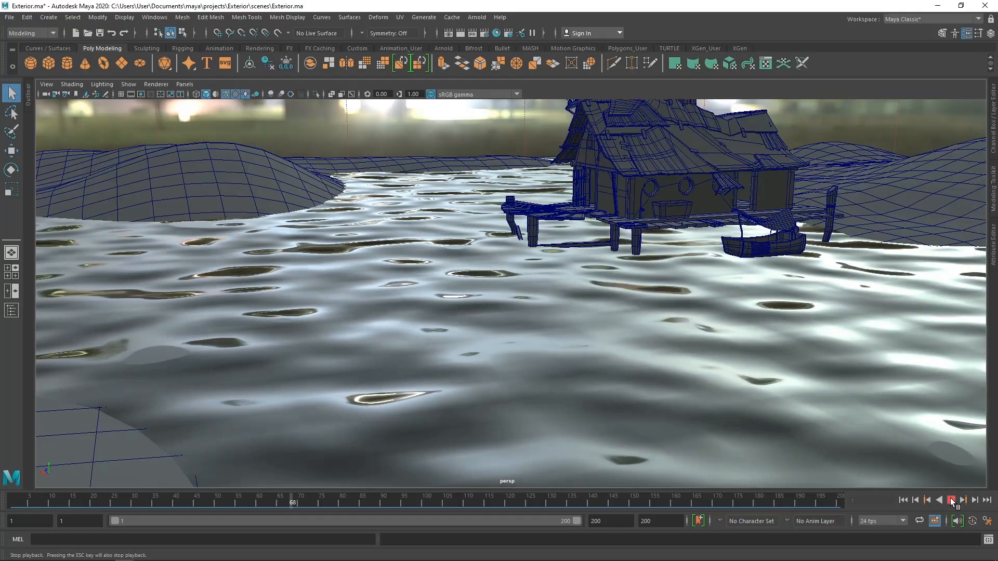
{"action": "left_click", "coordinate": [954, 500]}
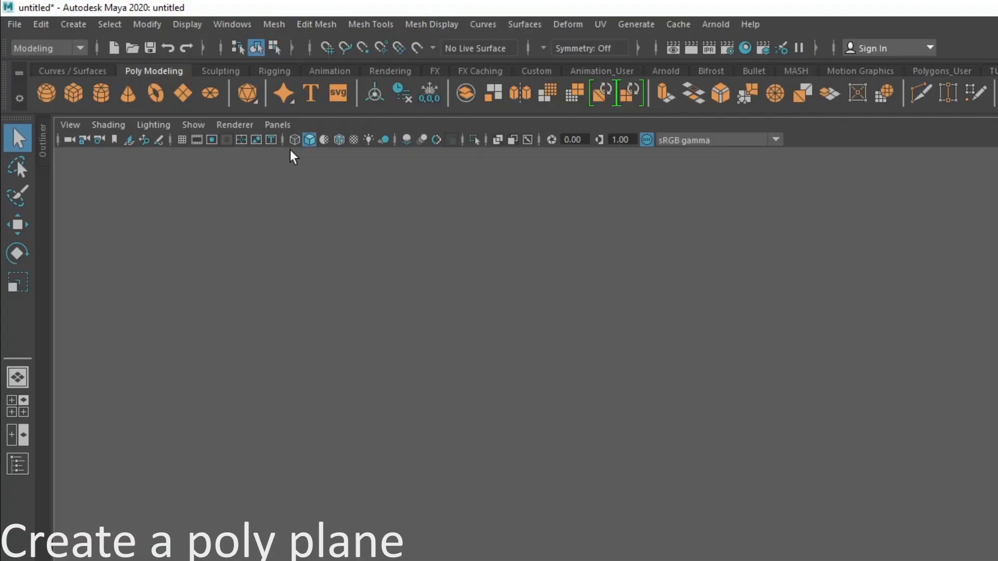
{"action": "left_click", "coordinate": [173, 94]}
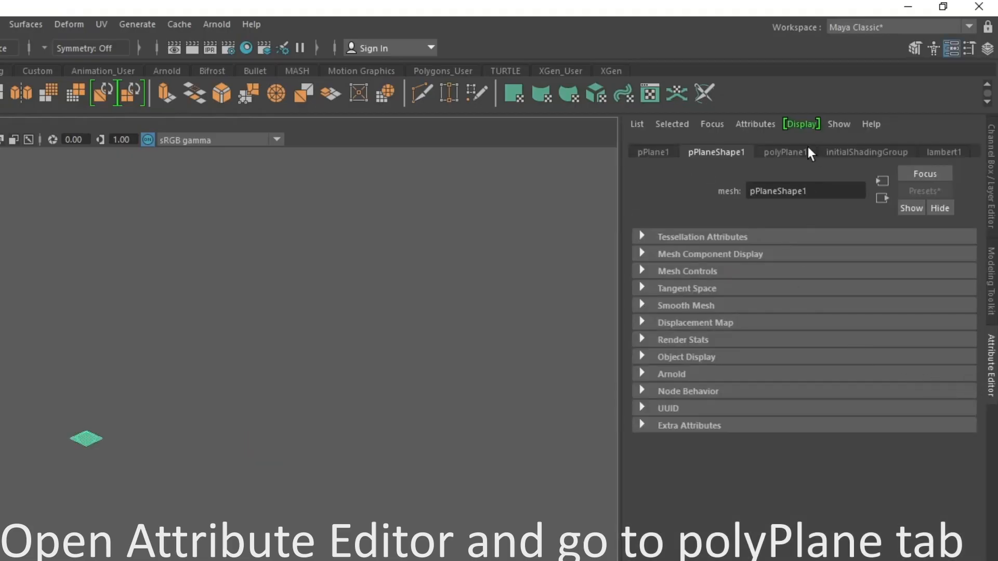
{"action": "left_click", "coordinate": [785, 151]}
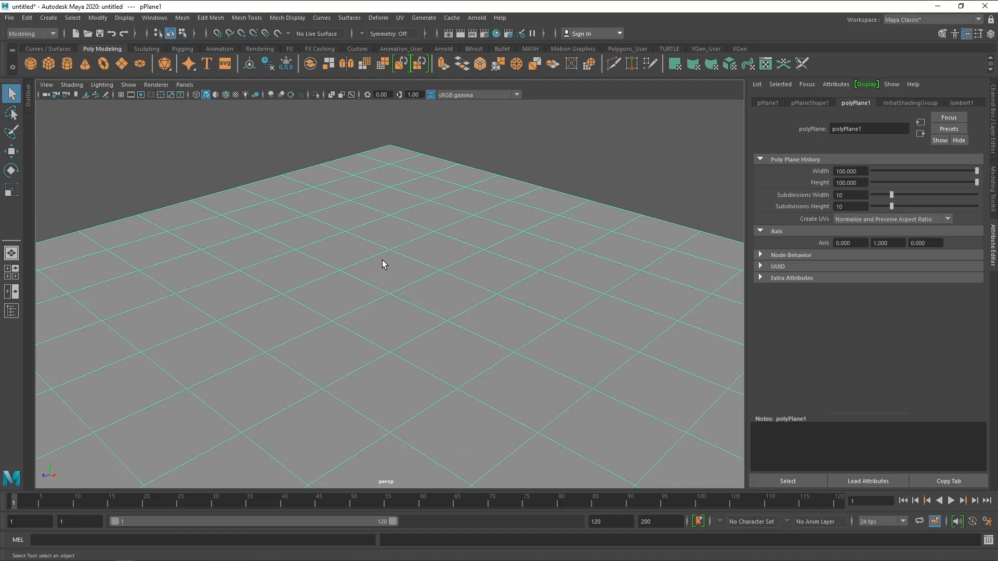
{"action": "mouse_move", "coordinate": [378, 273]}
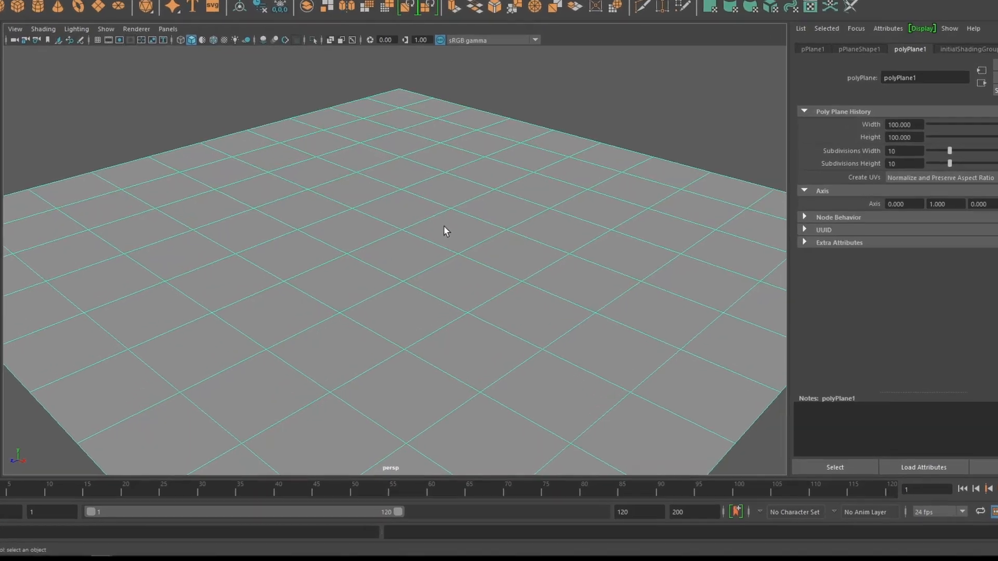
- Assign a new aiStandardSurface material to the plane from its right-click menu
{"action": "right_click", "coordinate": [445, 231]}
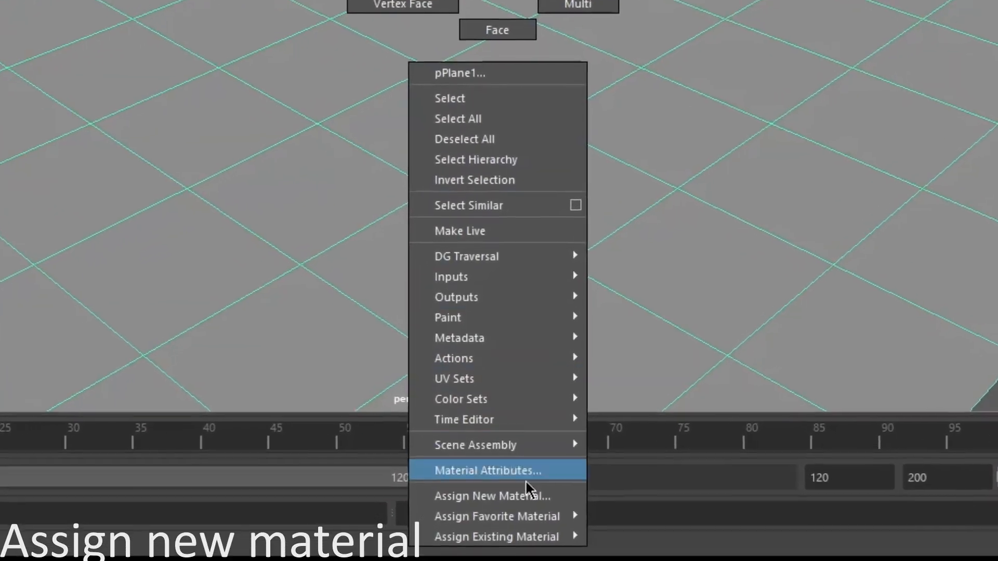
{"action": "left_click", "coordinate": [491, 495]}
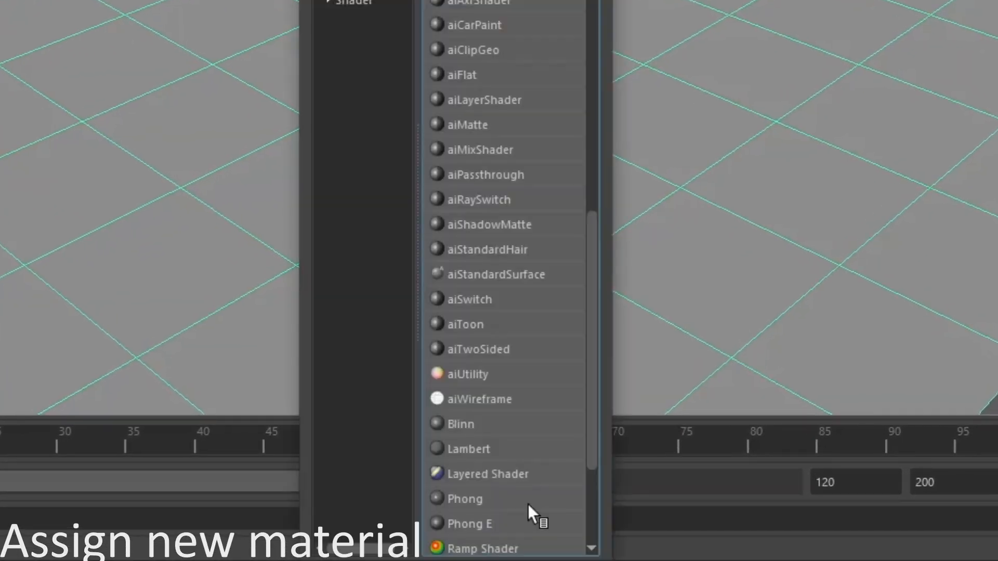
{"action": "mouse_move", "coordinate": [503, 283]}
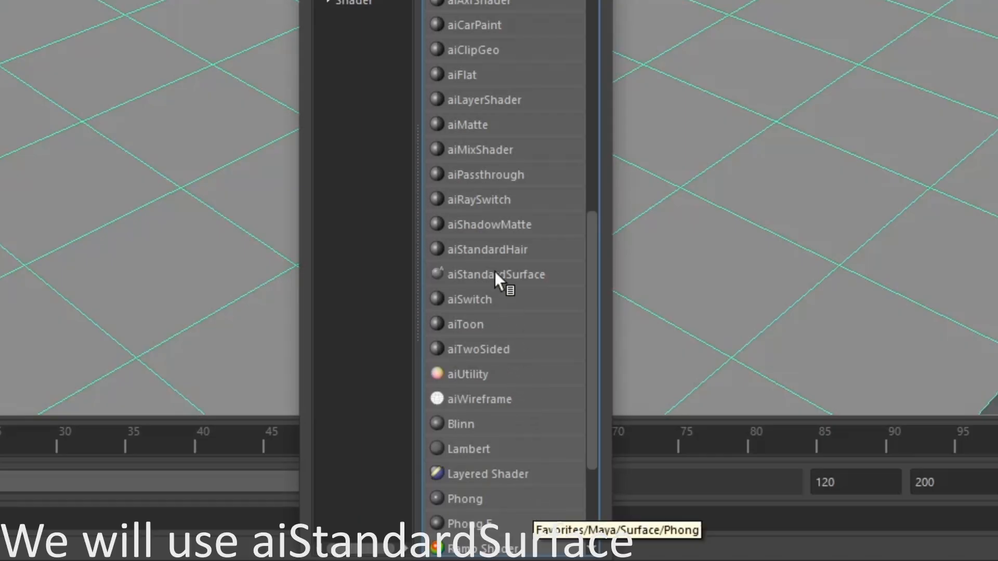
{"action": "mouse_move", "coordinate": [493, 226]}
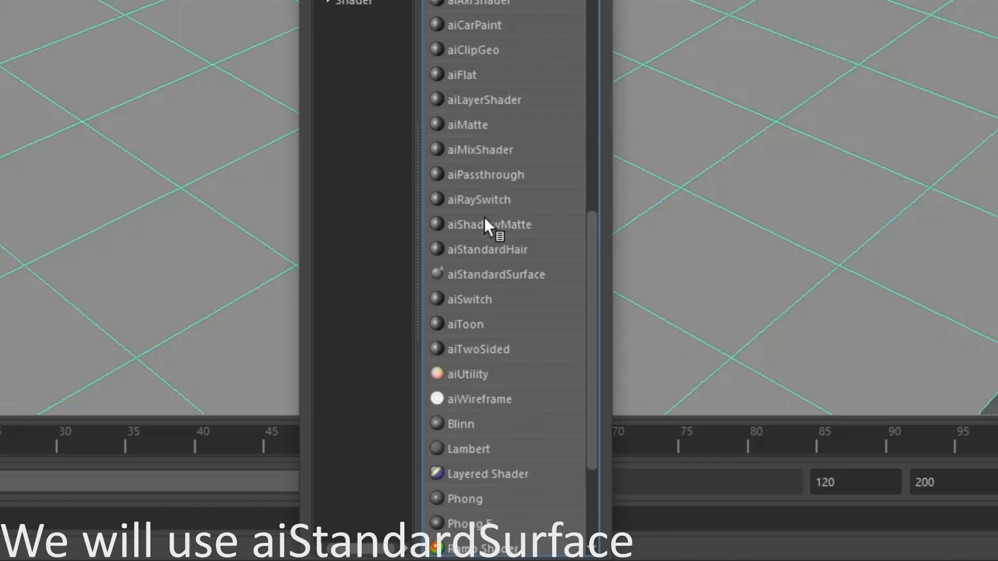
{"action": "mouse_move", "coordinate": [490, 281]}
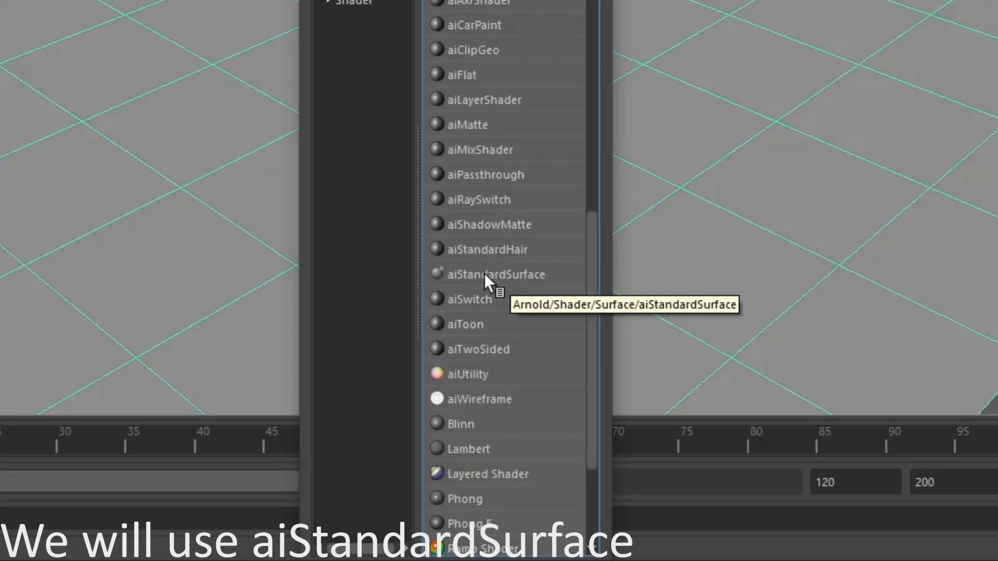
{"action": "left_click", "coordinate": [498, 275]}
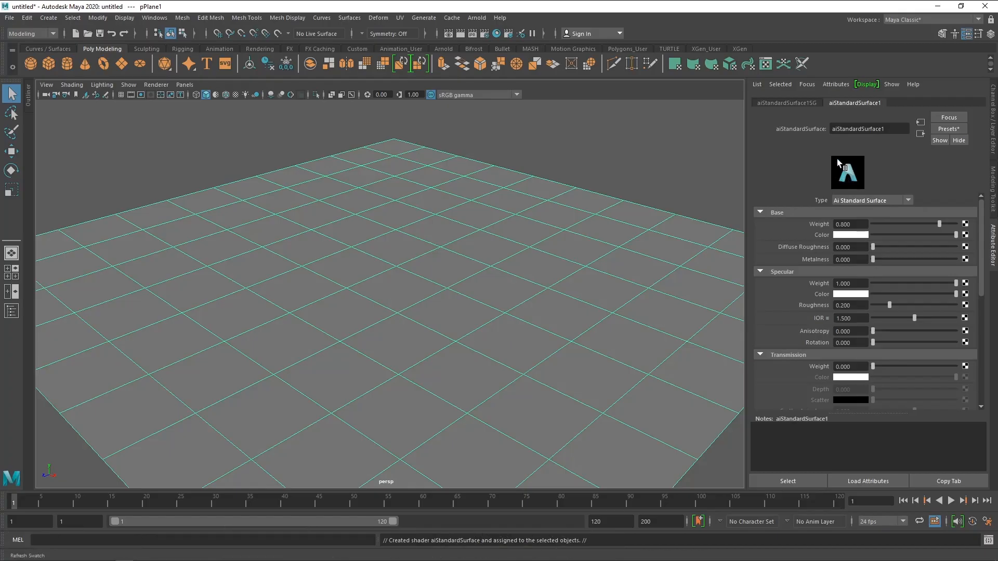
- Connect a Noise texture to the material's Geometry bump mapping
{"action": "scroll", "scroll_direction": "down", "scroll_amount": 3}
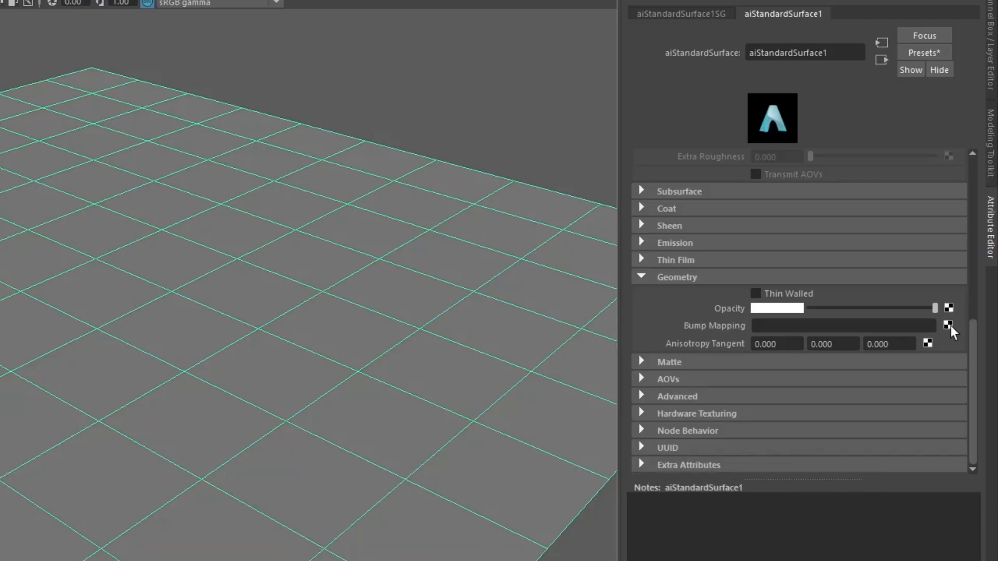
{"action": "left_click", "coordinate": [948, 325]}
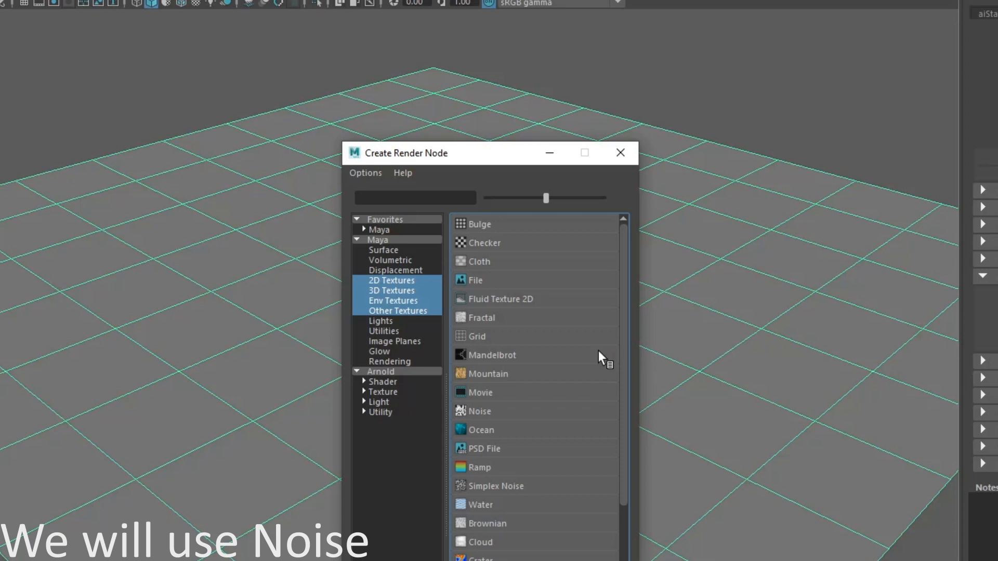
{"action": "mouse_move", "coordinate": [495, 414]}
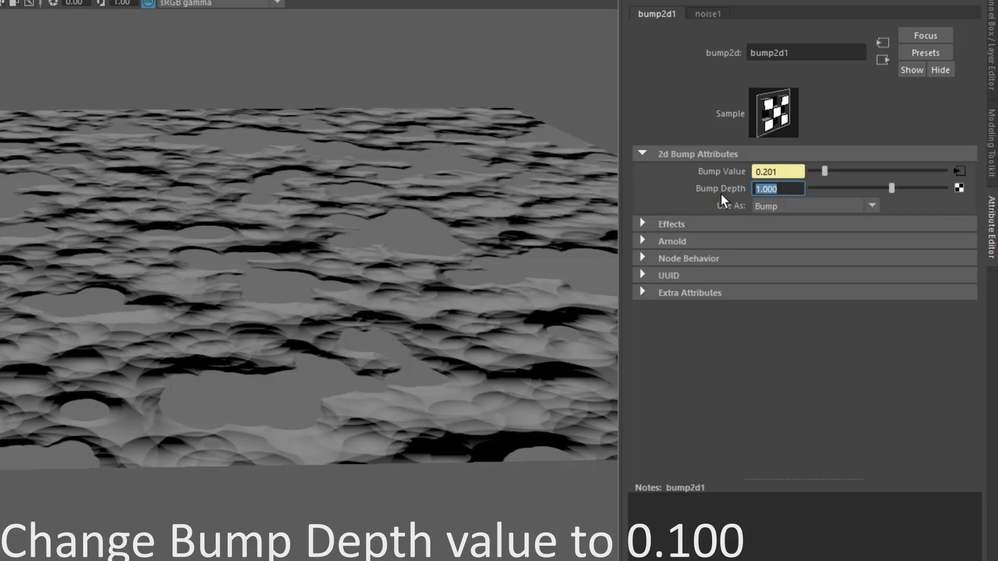
- Set the bump2d1 Bump Depth to 0.100
{"action": "type", "text": ".100"}
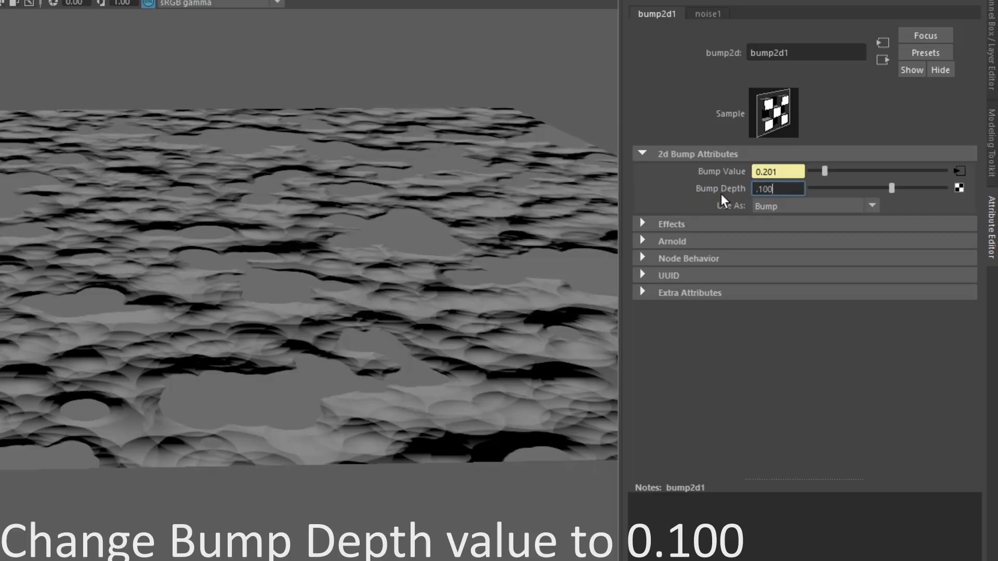
{"action": "key", "text": "Return"}
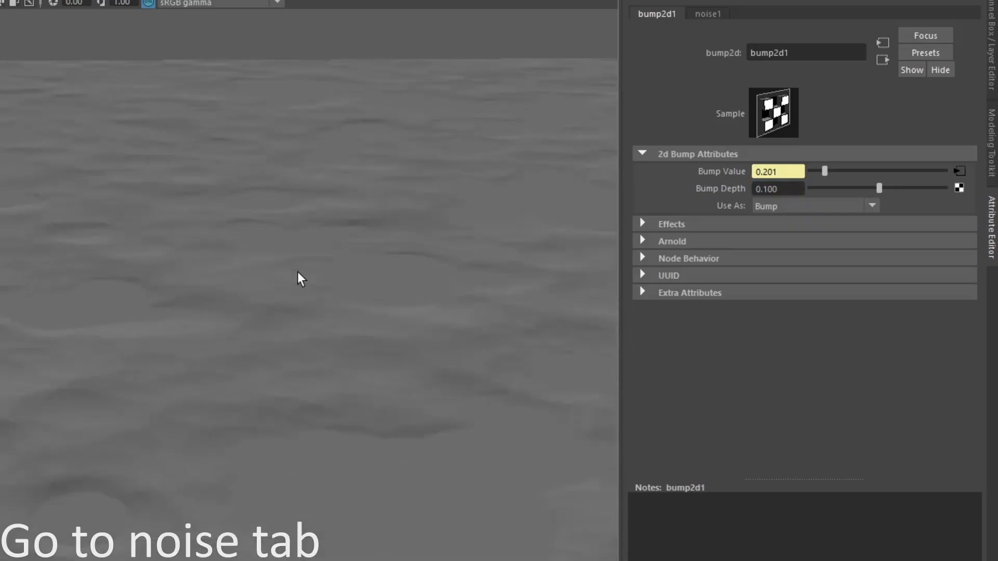
{"action": "mouse_move", "coordinate": [516, 183]}
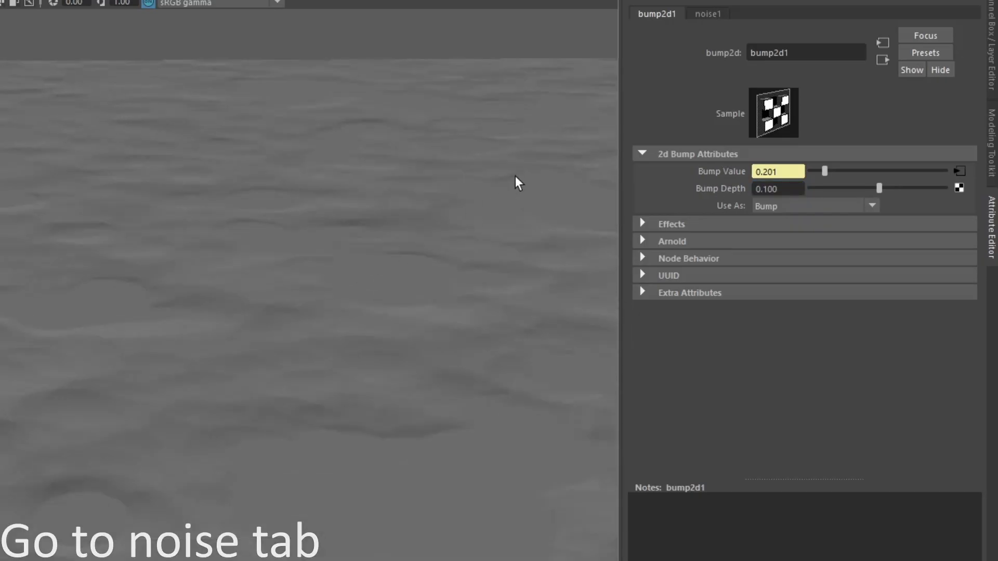
- Set noise1 to Perlin Noise with Depth Max 4 and Frequency 25
{"action": "left_click", "coordinate": [707, 13]}
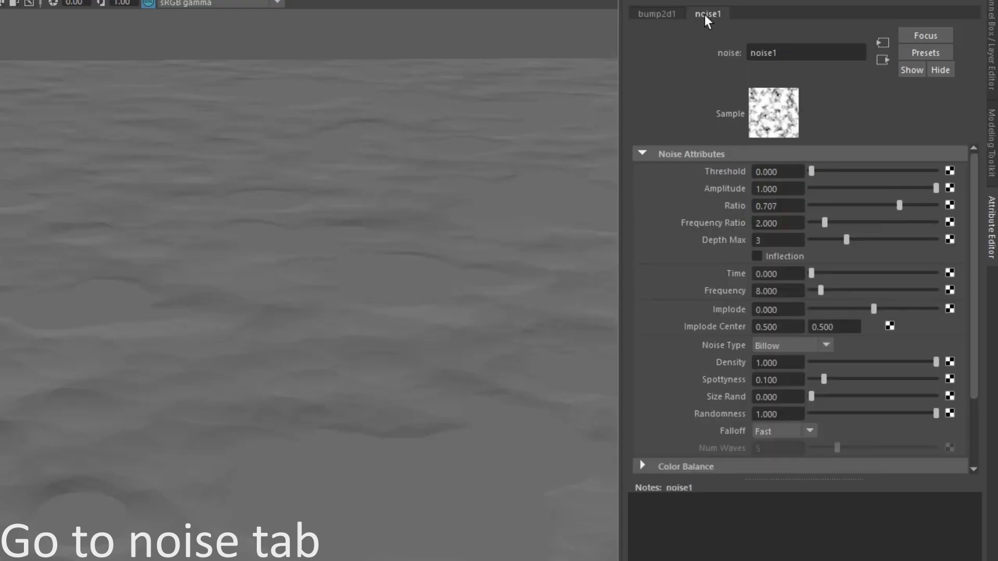
{"action": "mouse_move", "coordinate": [721, 421]}
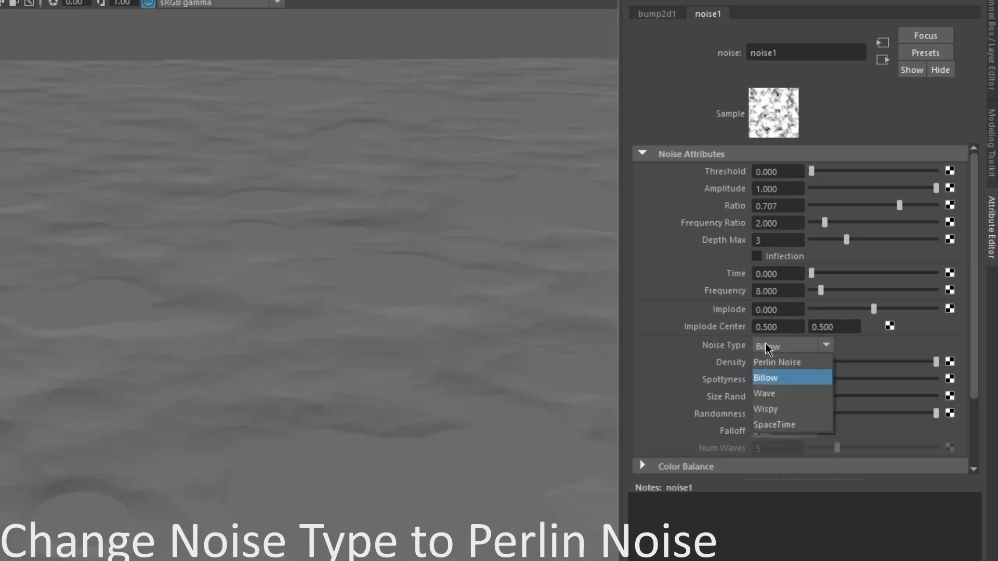
{"action": "left_click", "coordinate": [777, 362]}
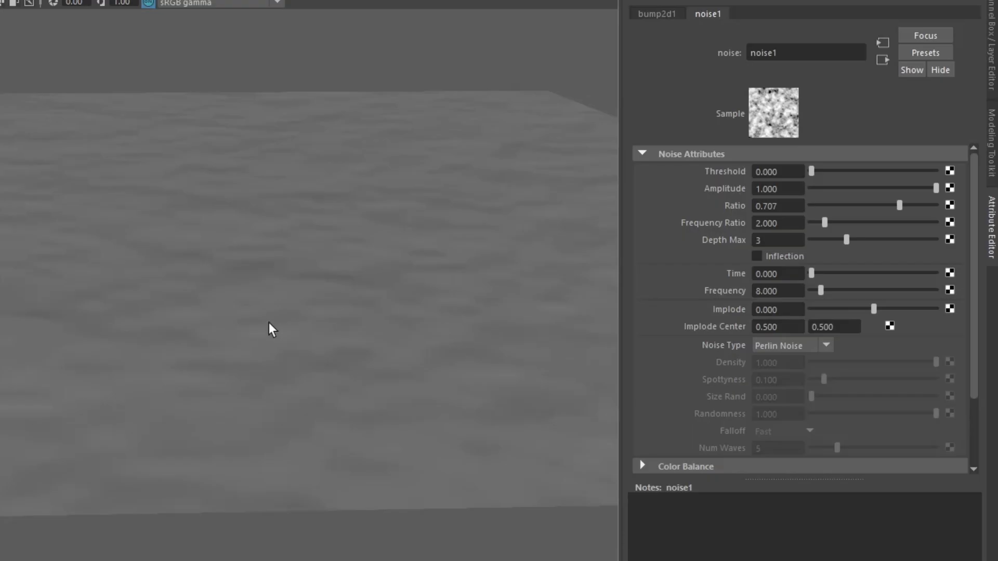
{"action": "mouse_move", "coordinate": [853, 250]}
{"action": "type", "text": "4"}
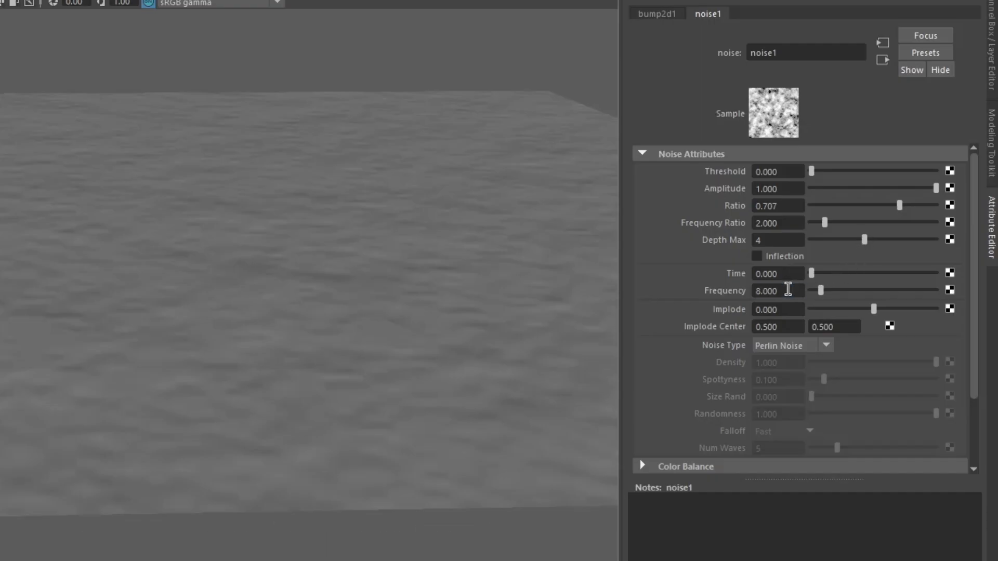
{"action": "triple_click", "coordinate": [777, 290]}
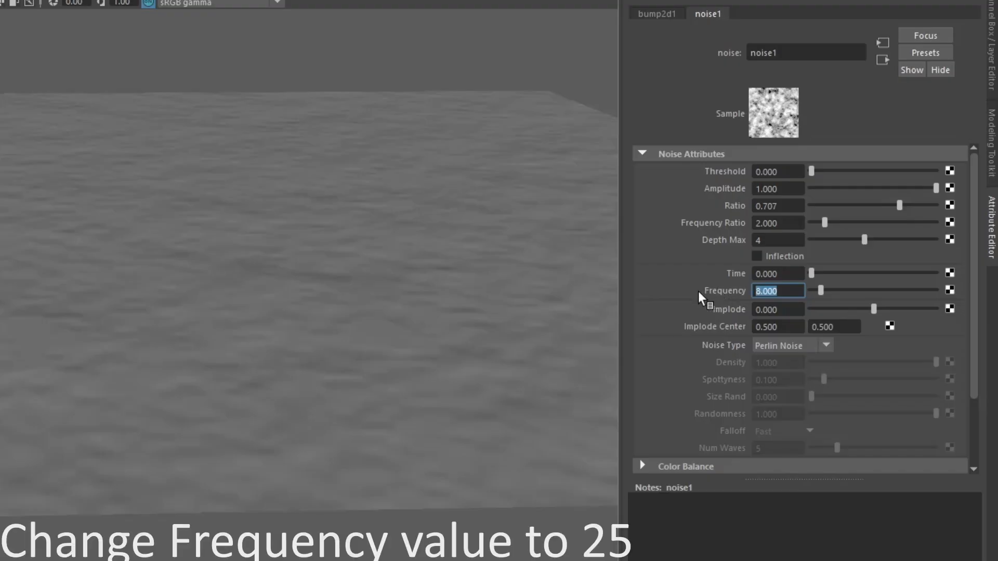
{"action": "type", "text": "20.000"}
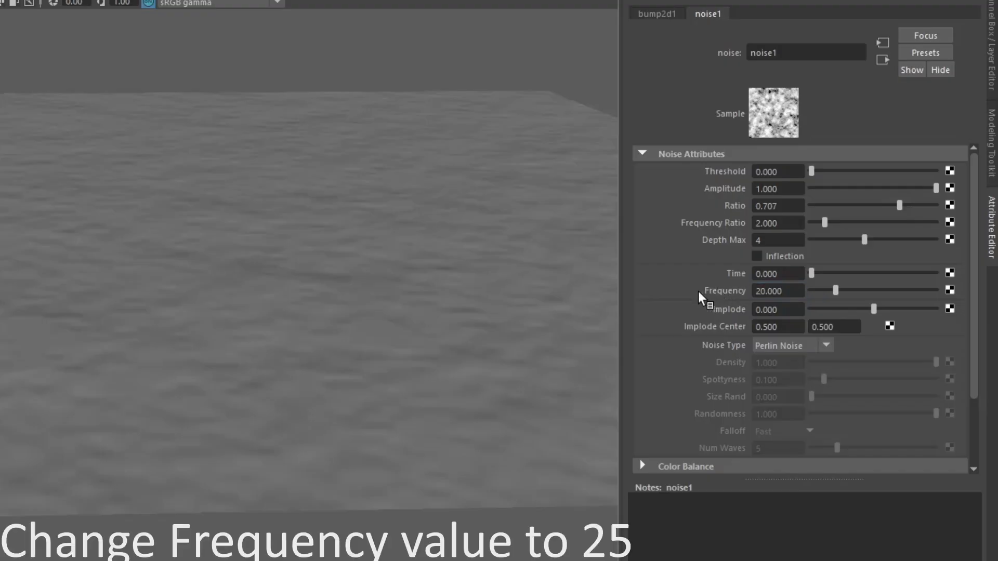
{"action": "triple_click", "coordinate": [778, 290]}
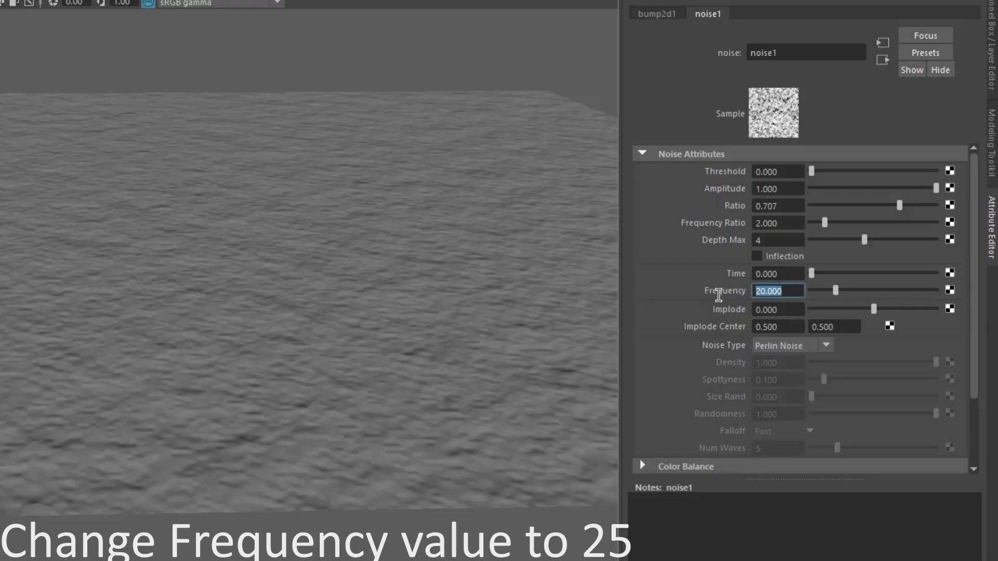
{"action": "type", "text": "25"}
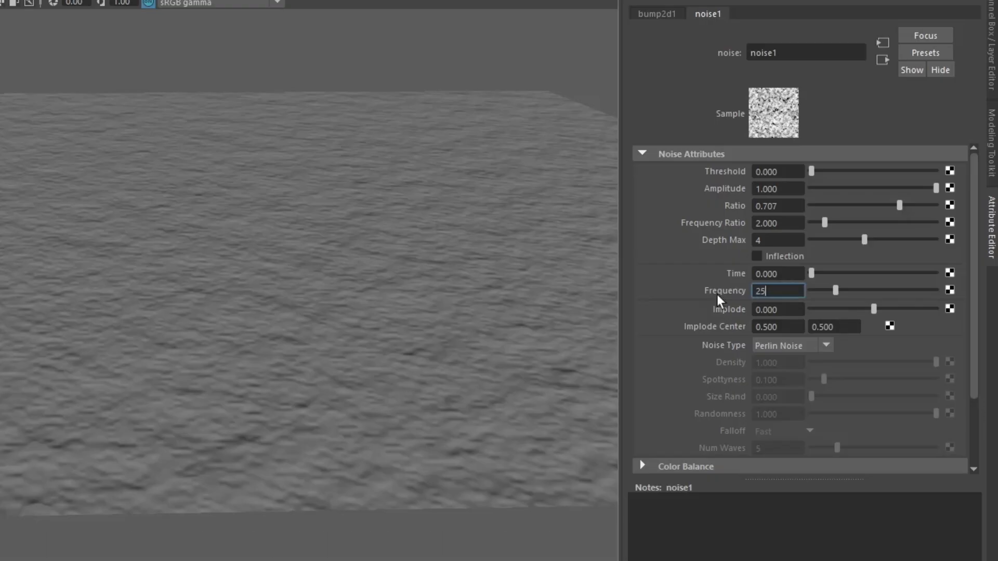
{"action": "key", "text": "Return"}
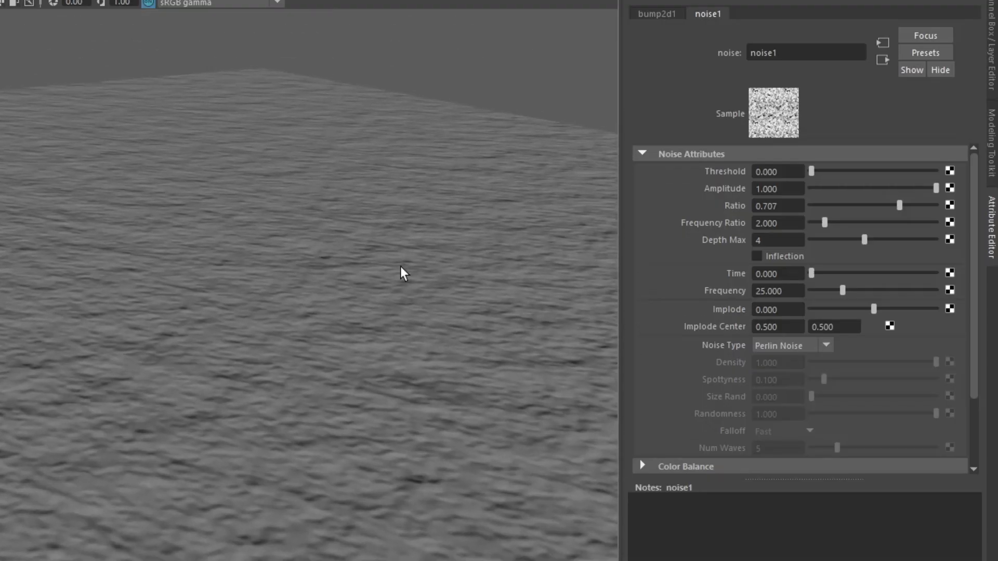
{"action": "mouse_move", "coordinate": [743, 280]}
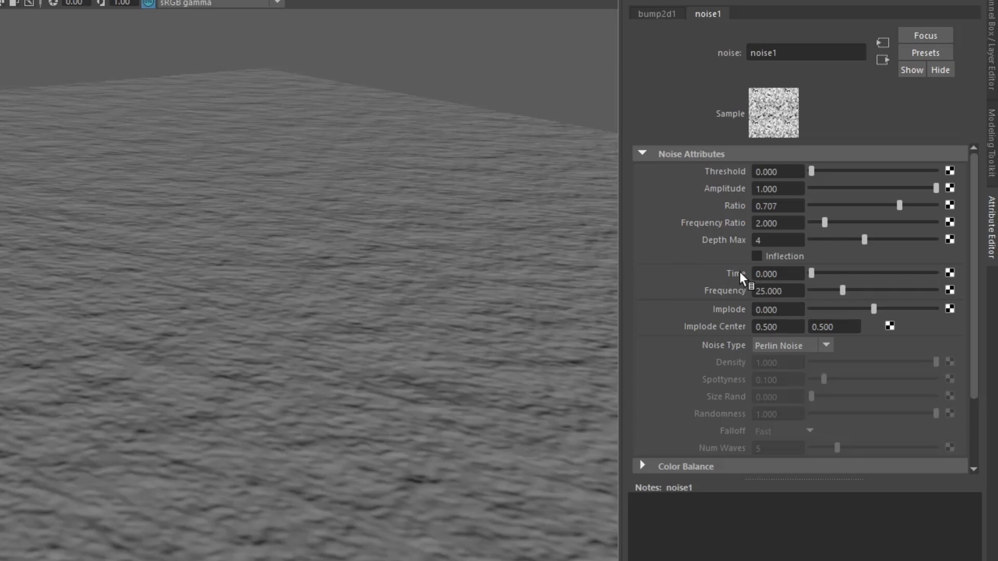
{"action": "mouse_move", "coordinate": [743, 278]}
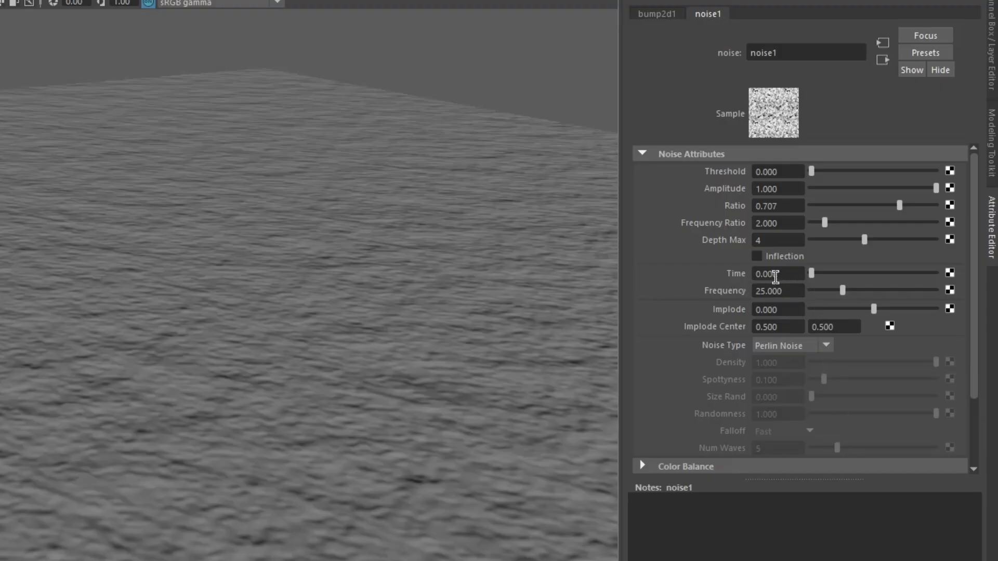
- Drive the noise1 Time attribute with the expression frame/50
{"action": "triple_click", "coordinate": [776, 273]}
{"action": "type", "text": "="}
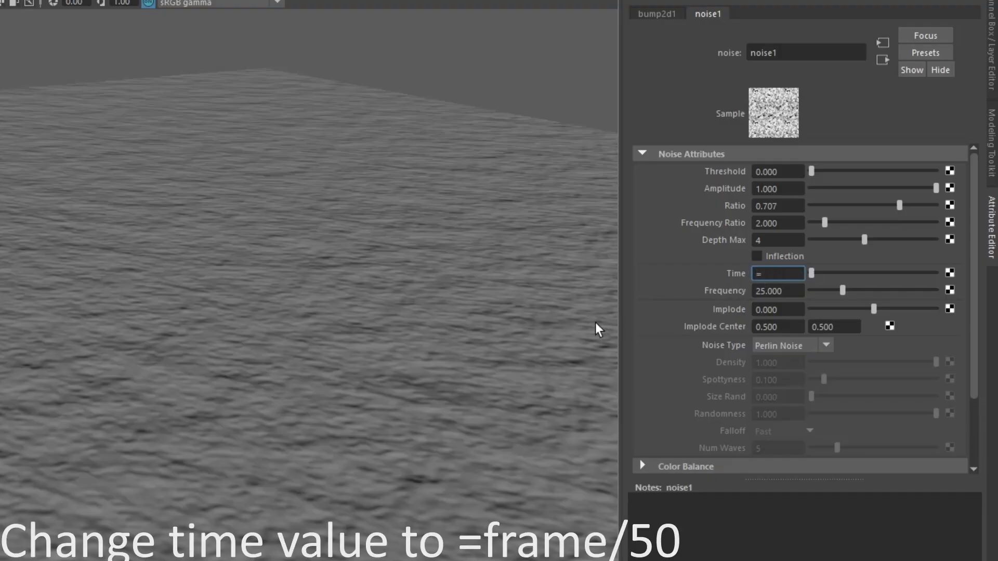
{"action": "type", "text": "fram"}
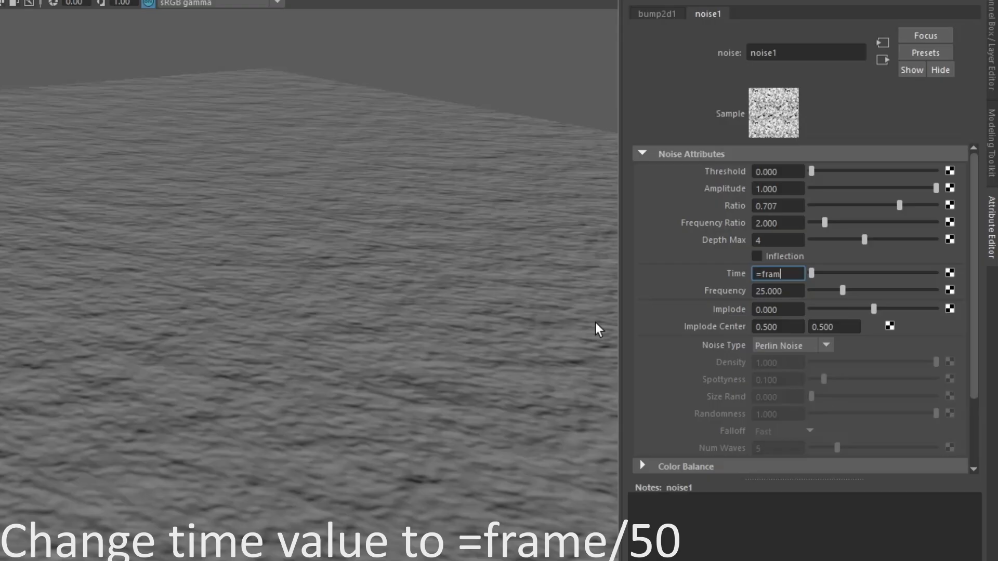
{"action": "type", "text": "e"}
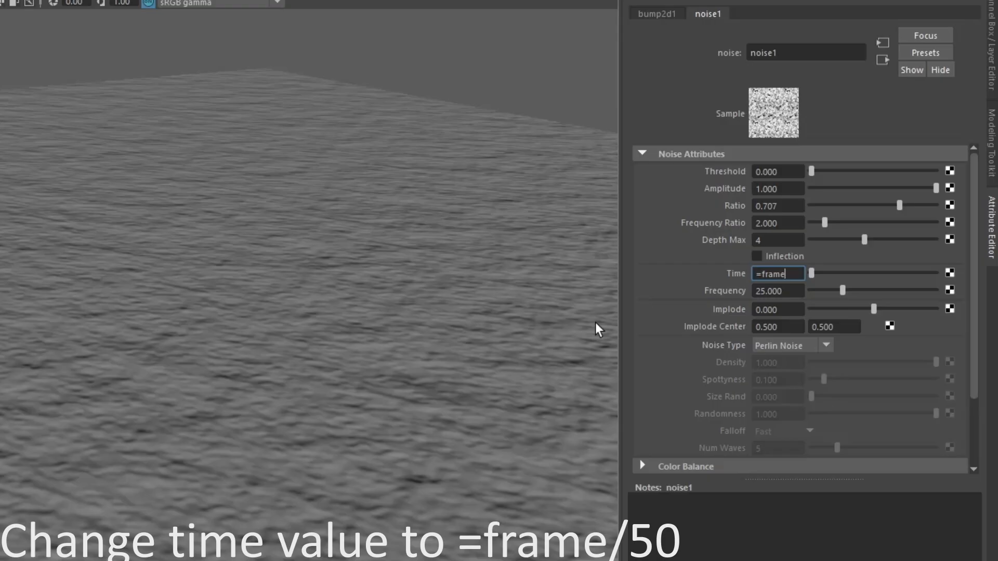
{"action": "type", "text": "/5"}
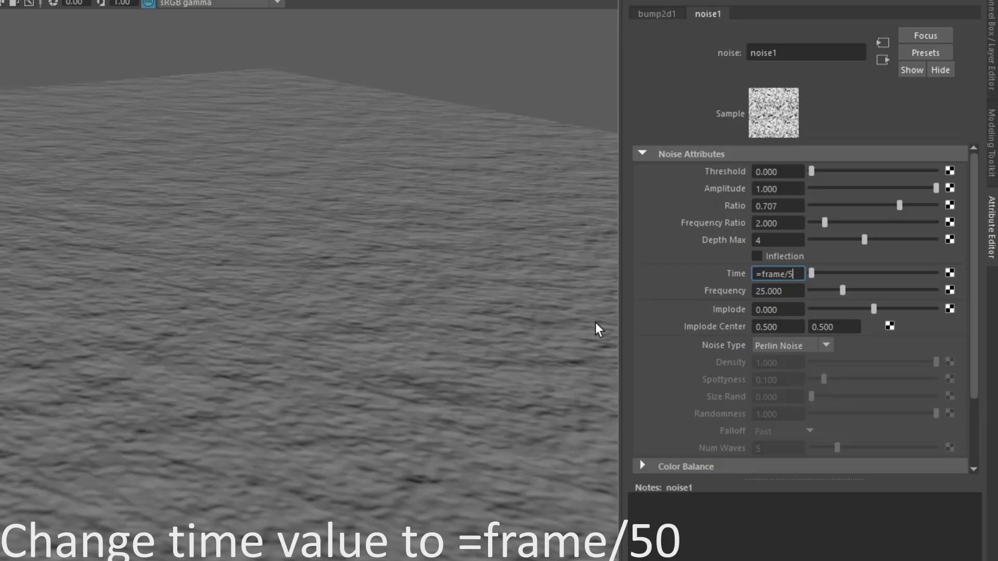
{"action": "key", "text": "Return"}
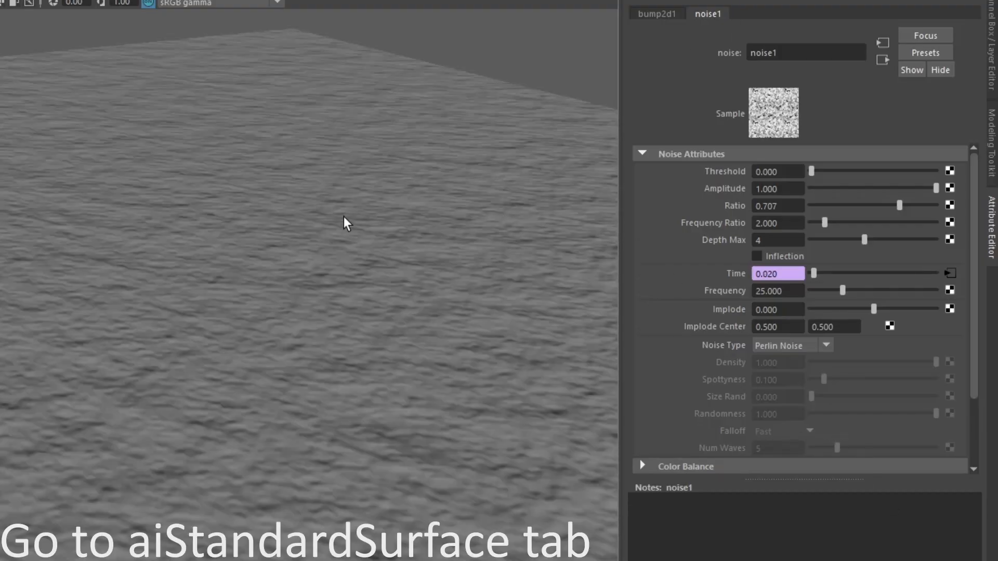
- Show aiStandardSurface1 with its Transmission Weight at 1.000
{"action": "left_click", "coordinate": [785, 14]}
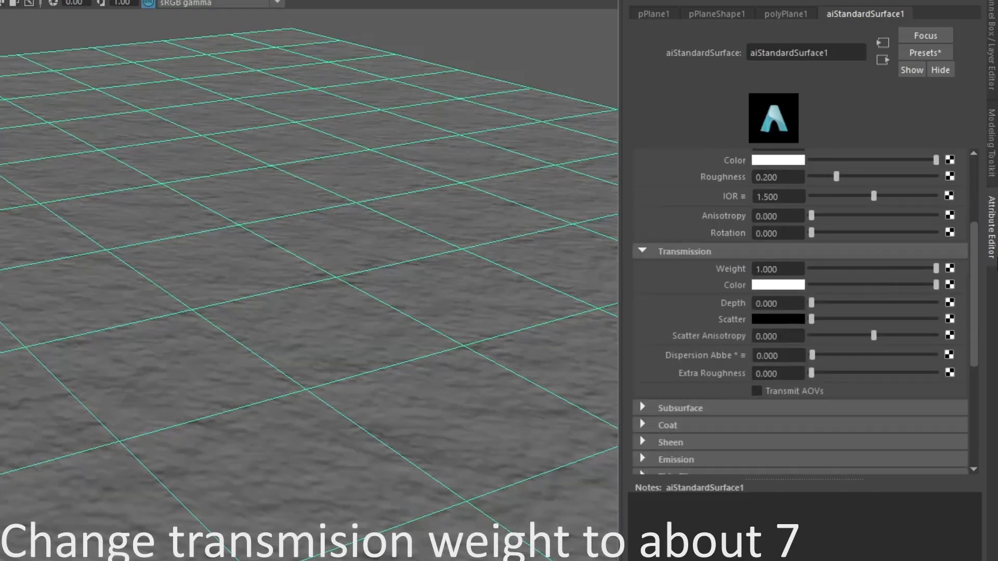
{"action": "mouse_move", "coordinate": [841, 289]}
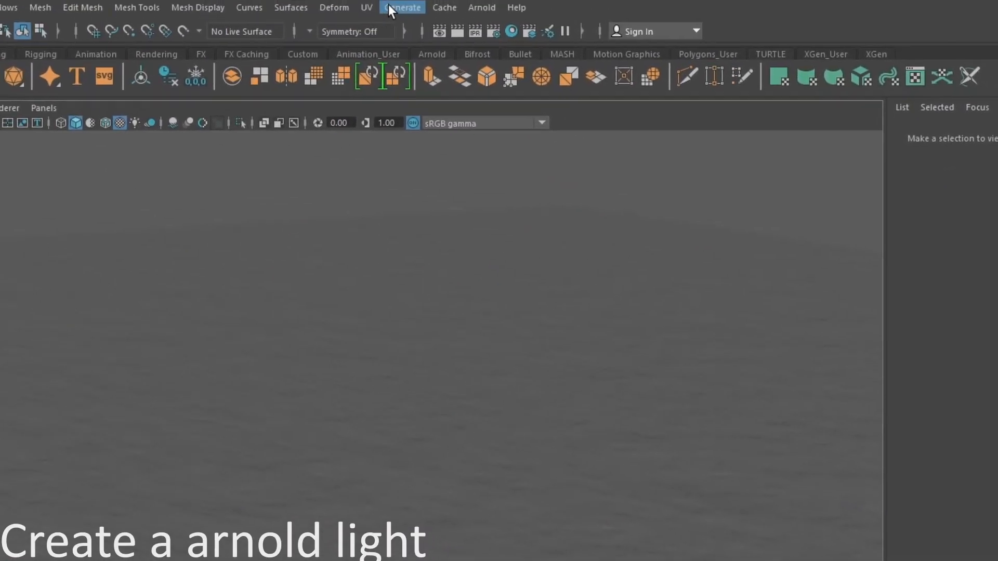
- Add an Arnold skydome light and browse for its file texture image
{"action": "left_click", "coordinate": [482, 7]}
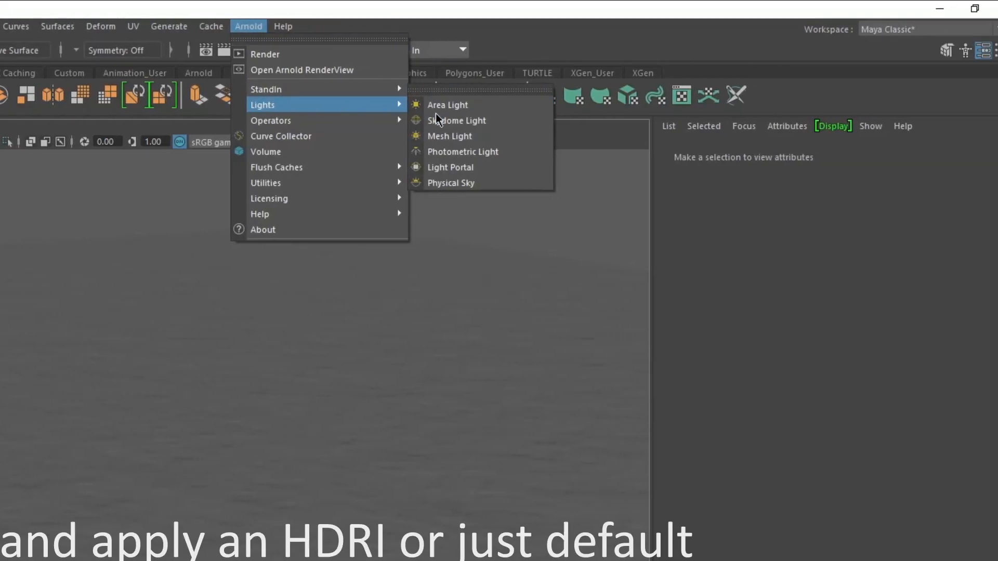
{"action": "left_click", "coordinate": [455, 120]}
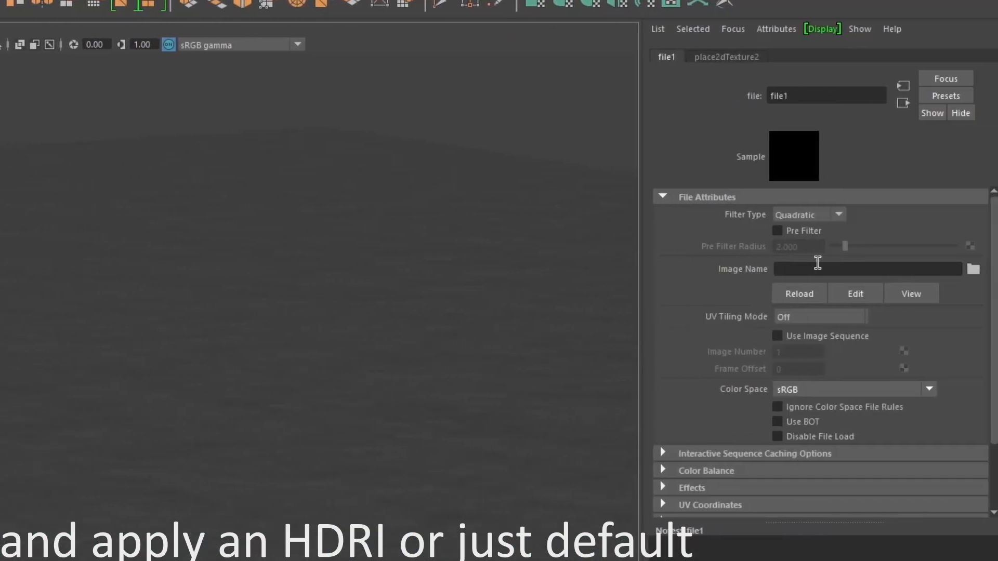
{"action": "left_click", "coordinate": [973, 269]}
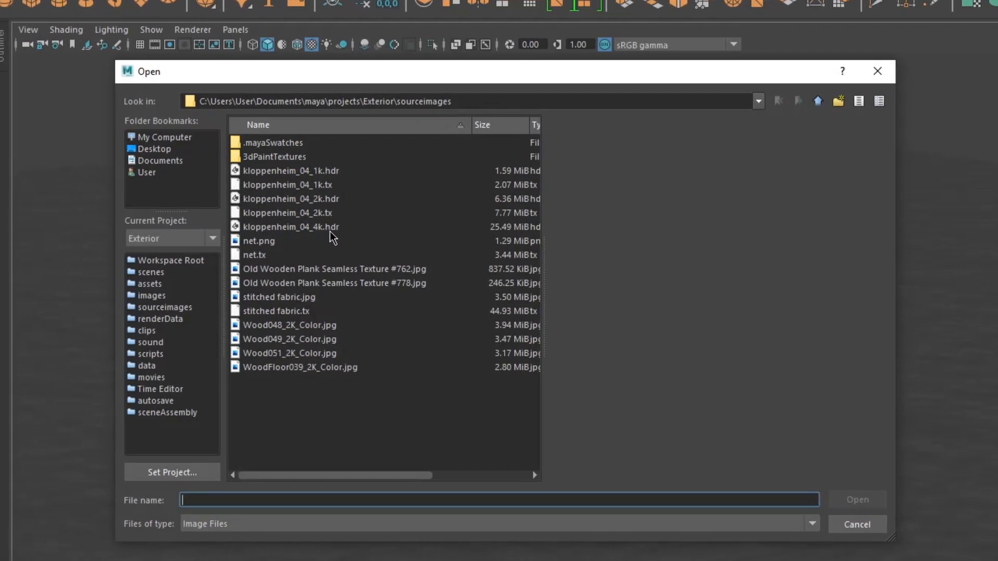
- Load kloppenheim_04_4k.hdr into the skydome and play the ripple animation
{"action": "left_click", "coordinate": [291, 227]}
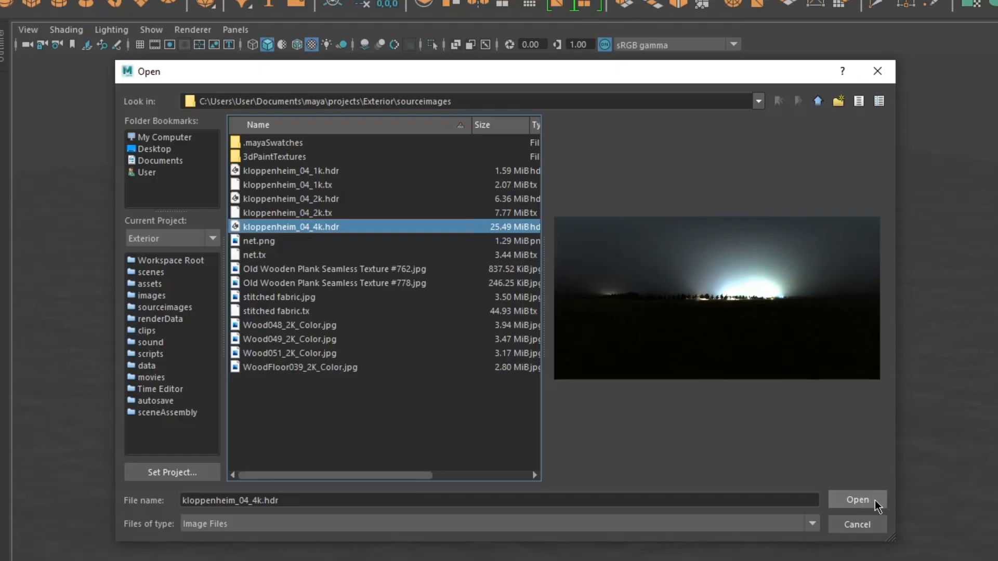
{"action": "left_click", "coordinate": [855, 499]}
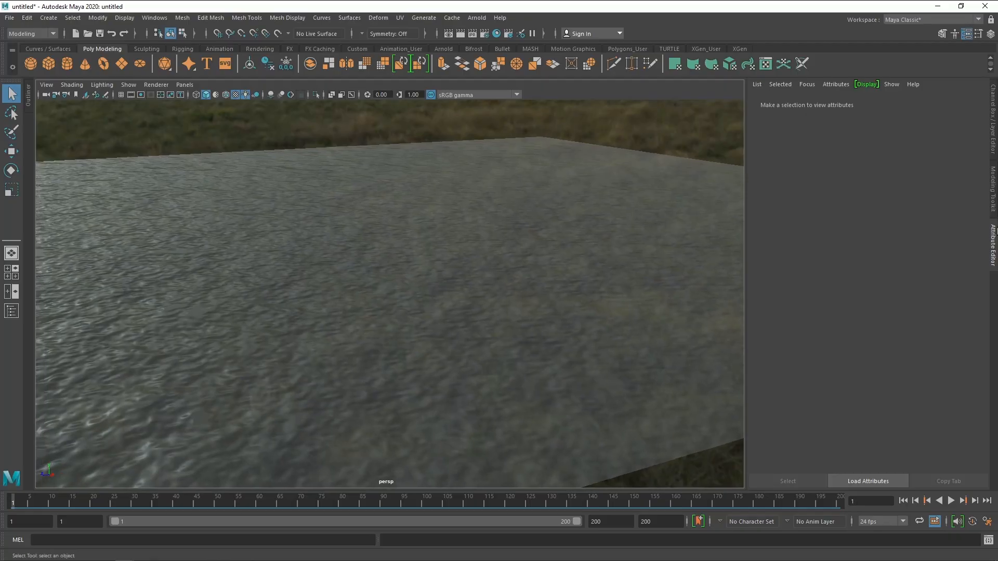
{"action": "left_click", "coordinate": [949, 500]}
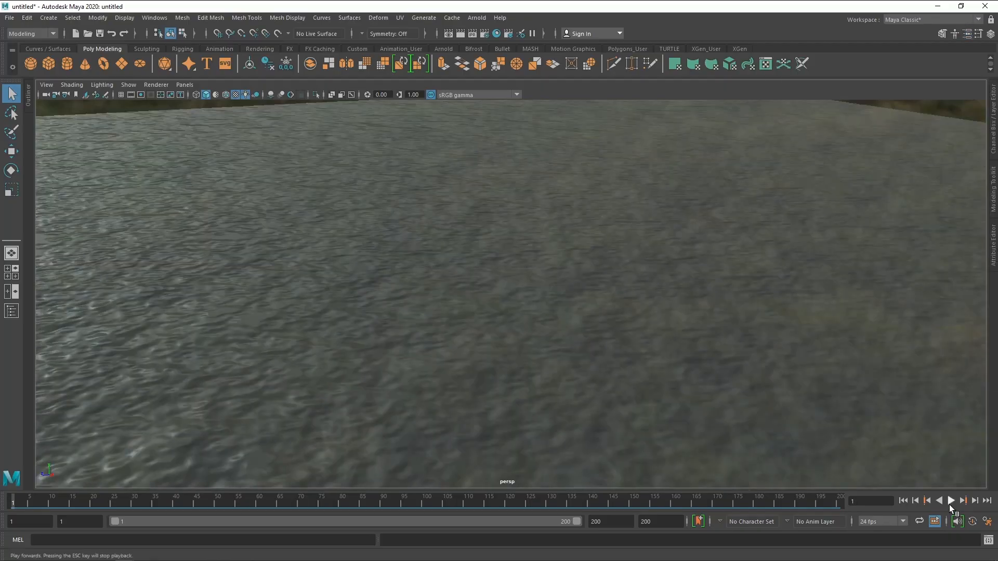